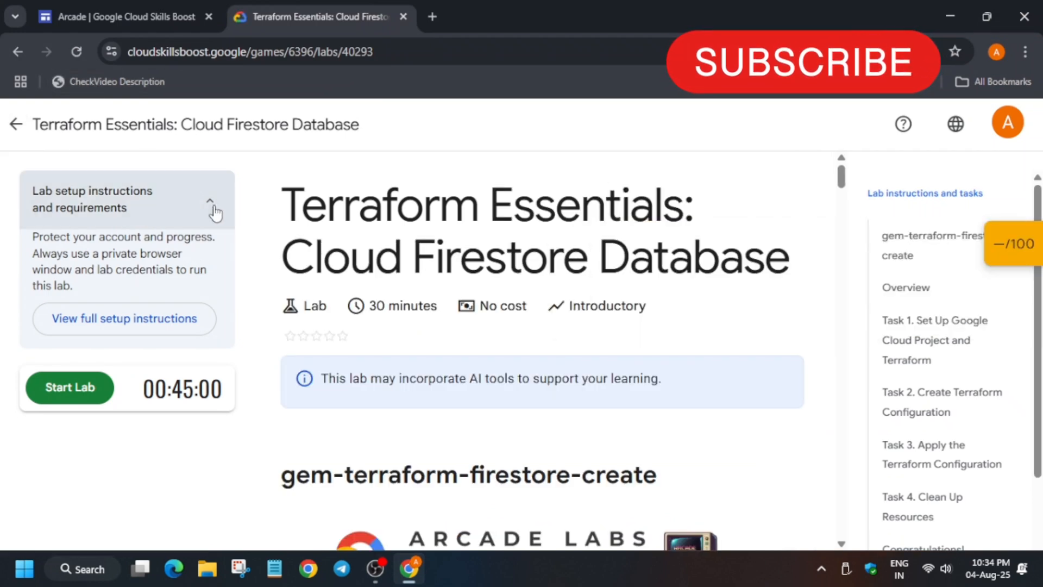
- Start the Terraform Firestore lab and bring up the options for opening the Cloud console link
click(211, 200)
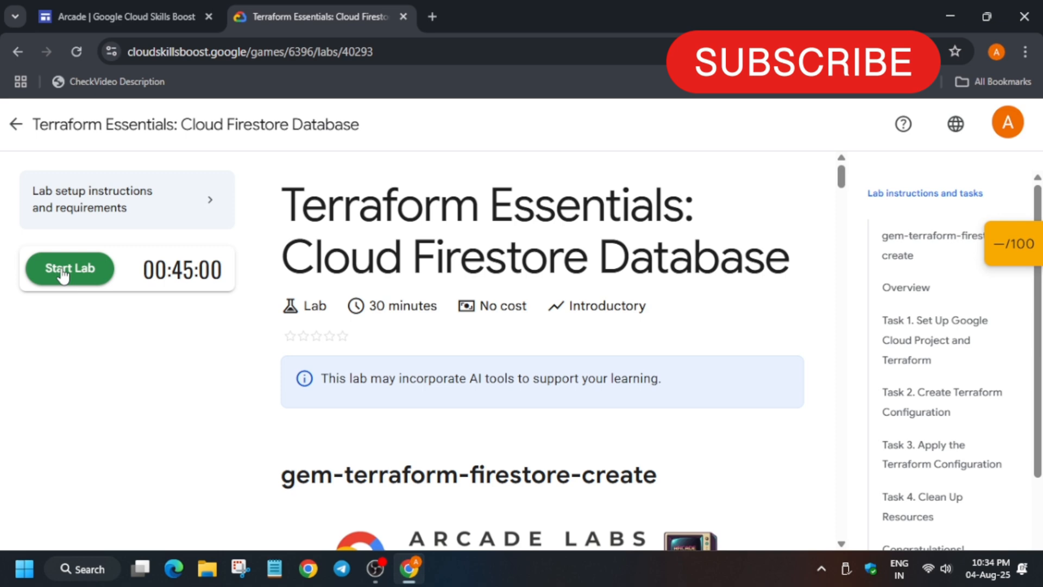
click(70, 268)
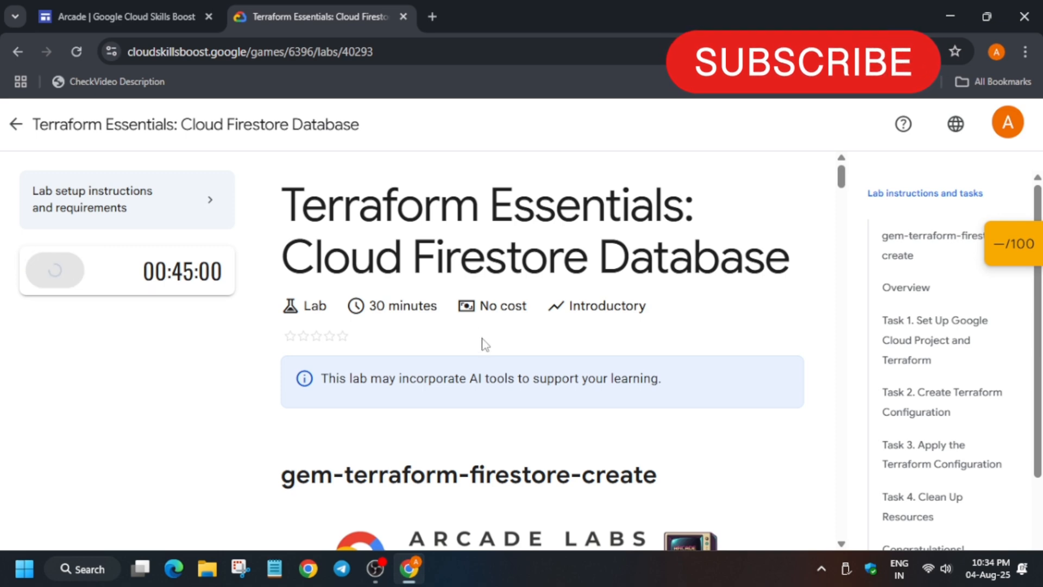
mouse_move(483, 353)
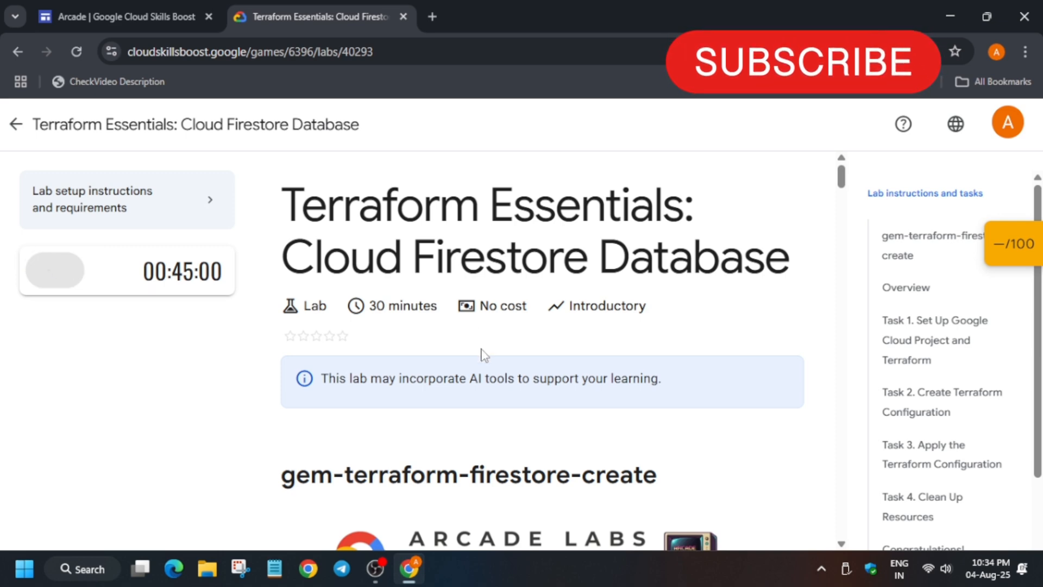
click(56, 269)
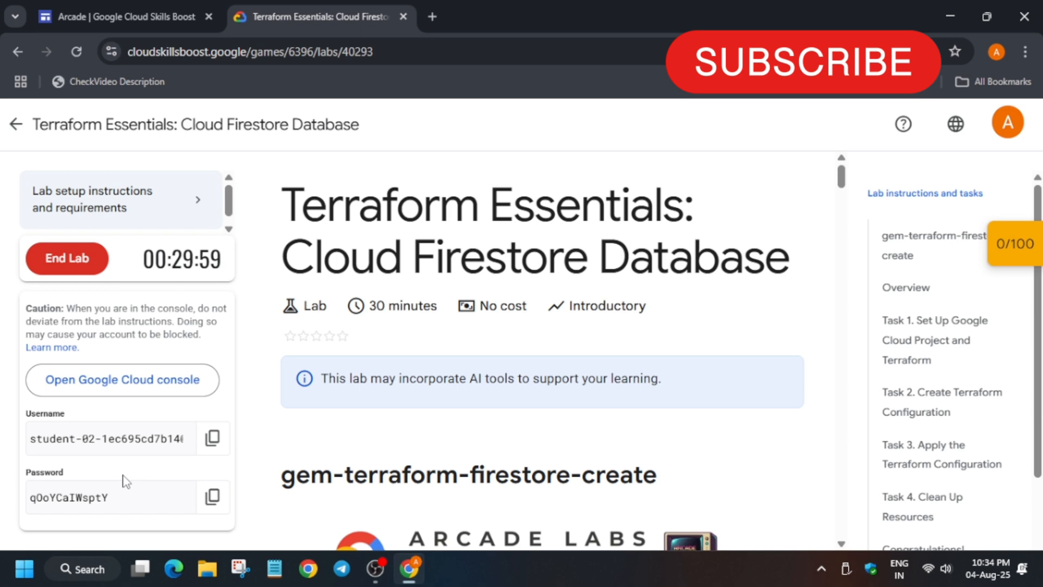
right_click(123, 379)
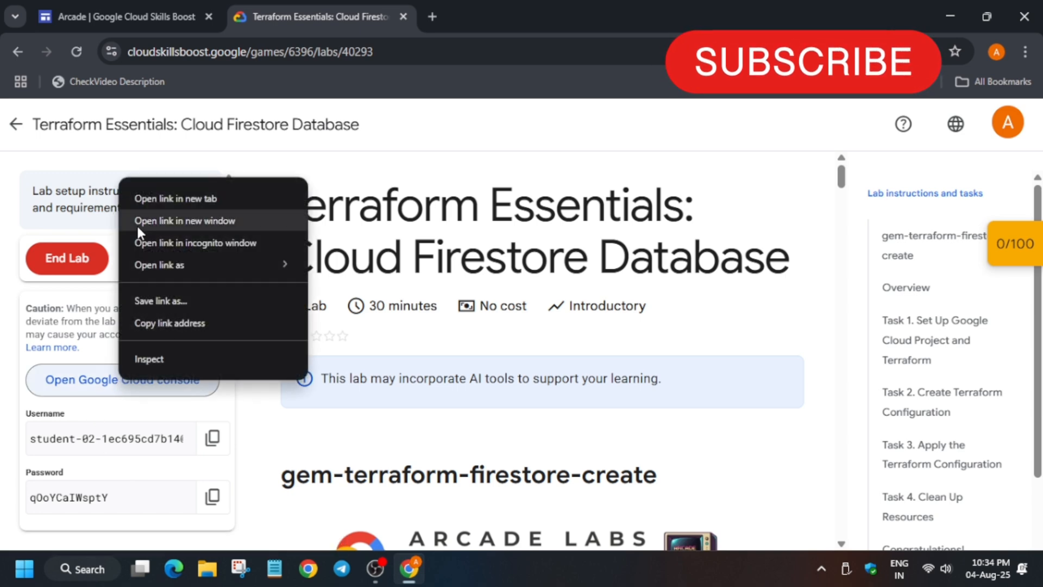
- Open the console in an incognito window and agree to the Terms of Service to reach the dashboard
click(194, 242)
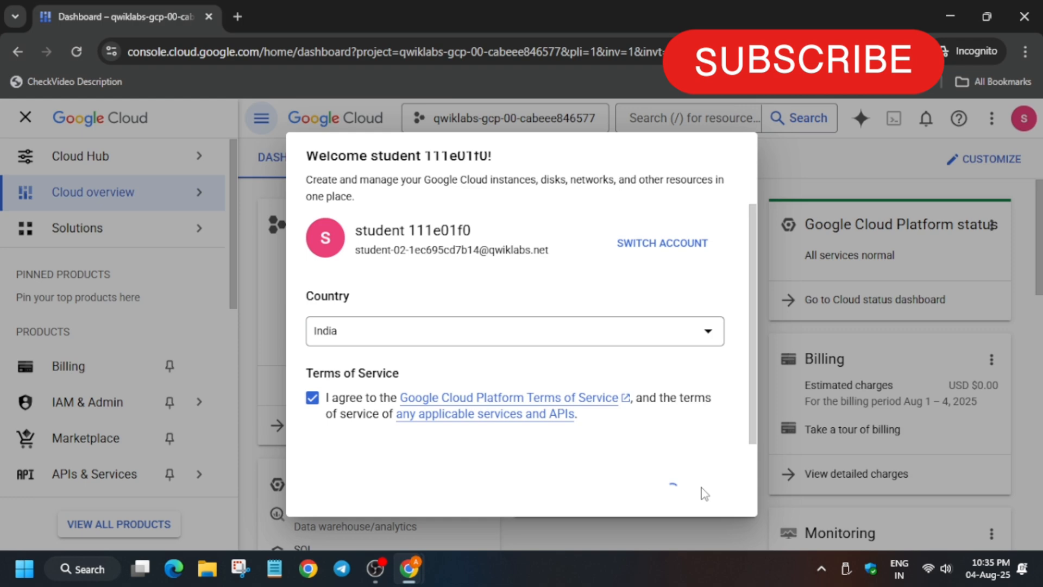
click(672, 482)
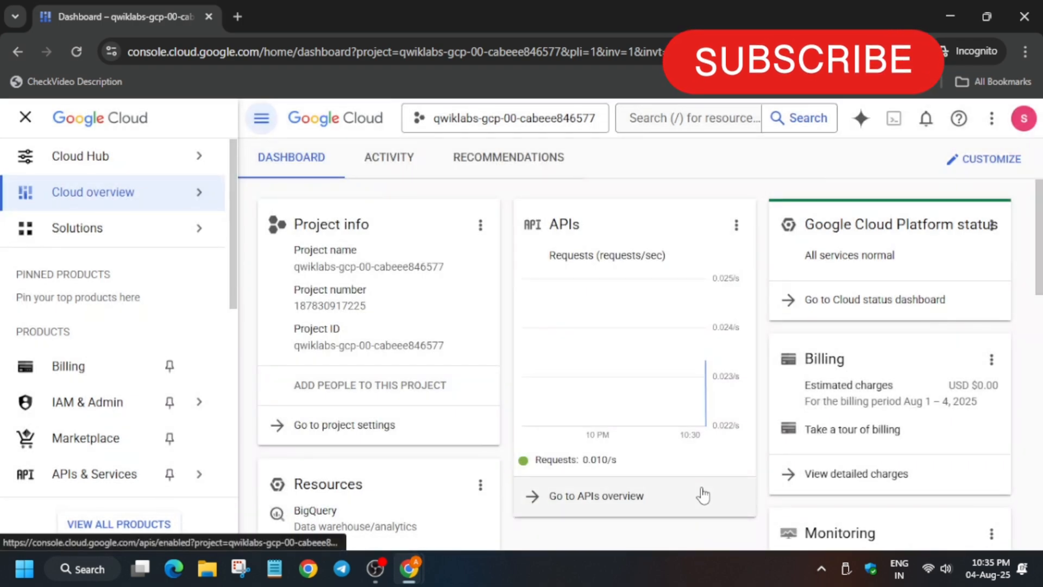
mouse_move(893, 117)
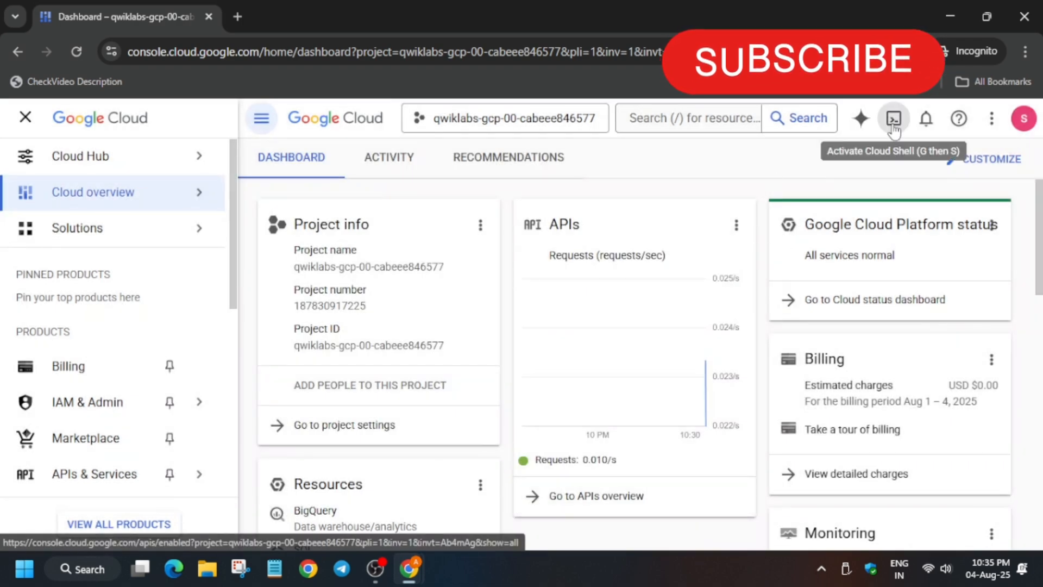
- Activate Cloud Shell, continue through the prompt and authorize it with the lab credentials
click(893, 117)
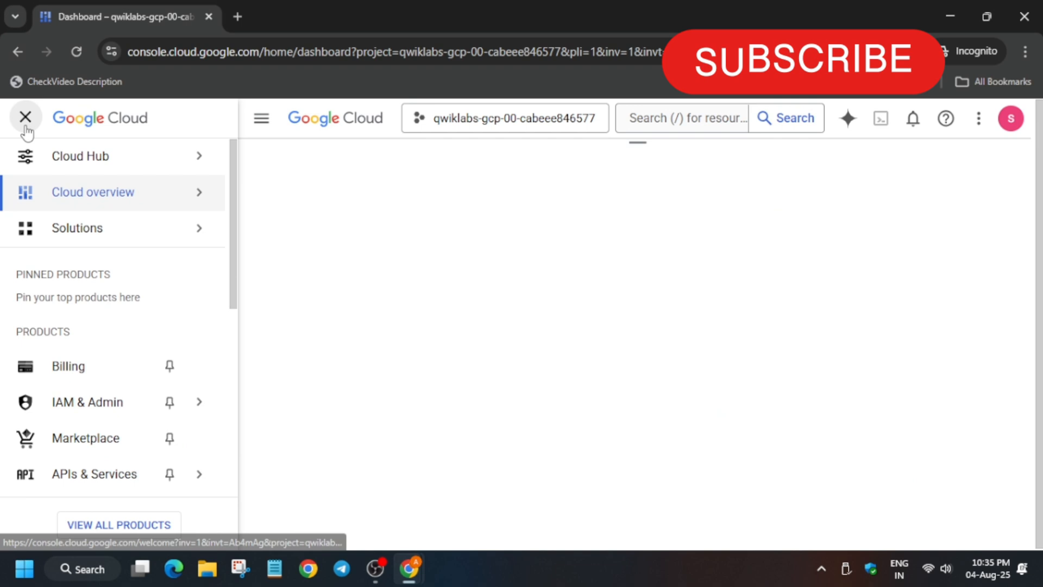
click(878, 117)
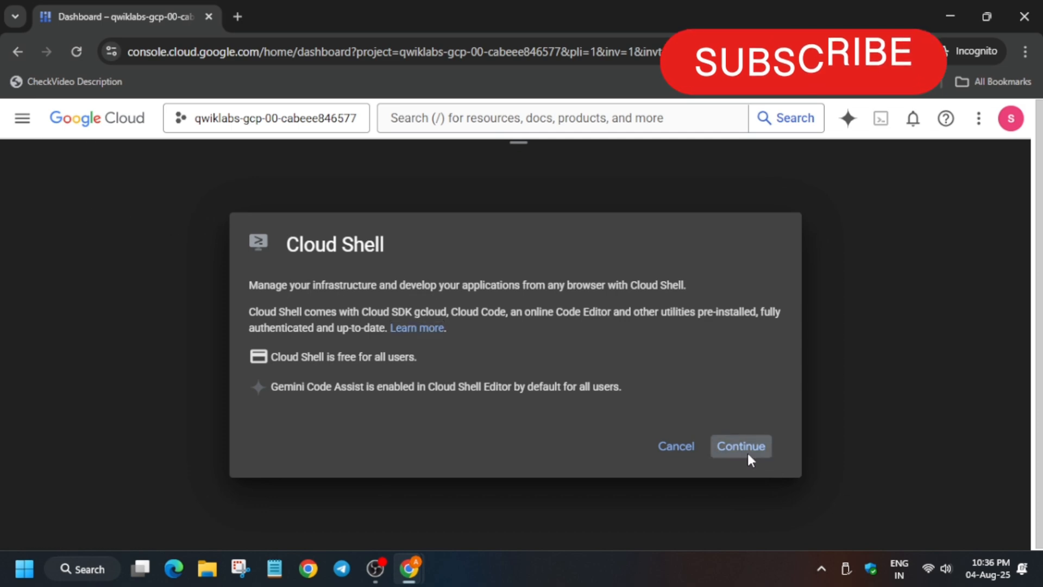
click(740, 446)
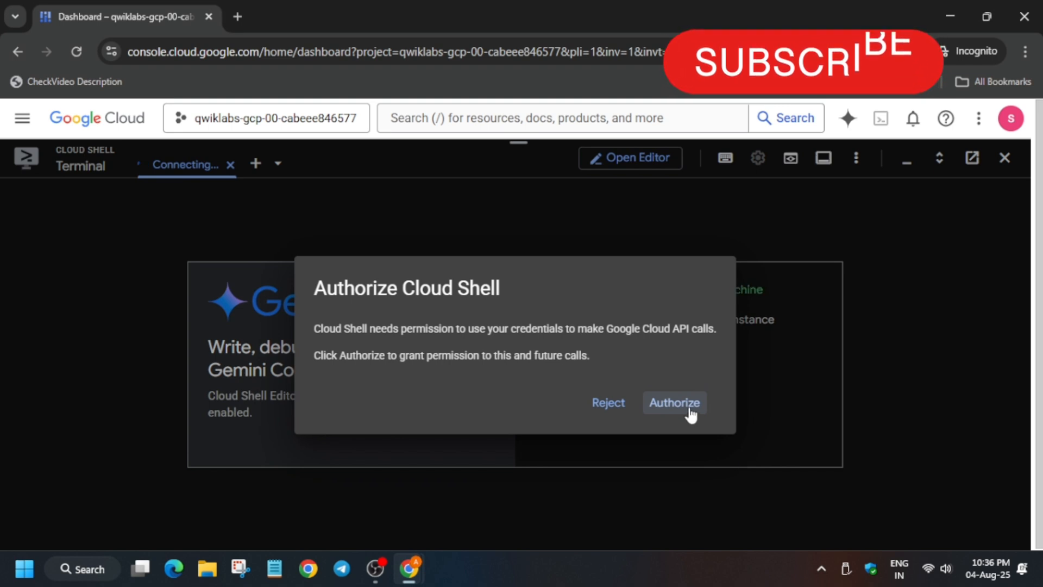
click(673, 402)
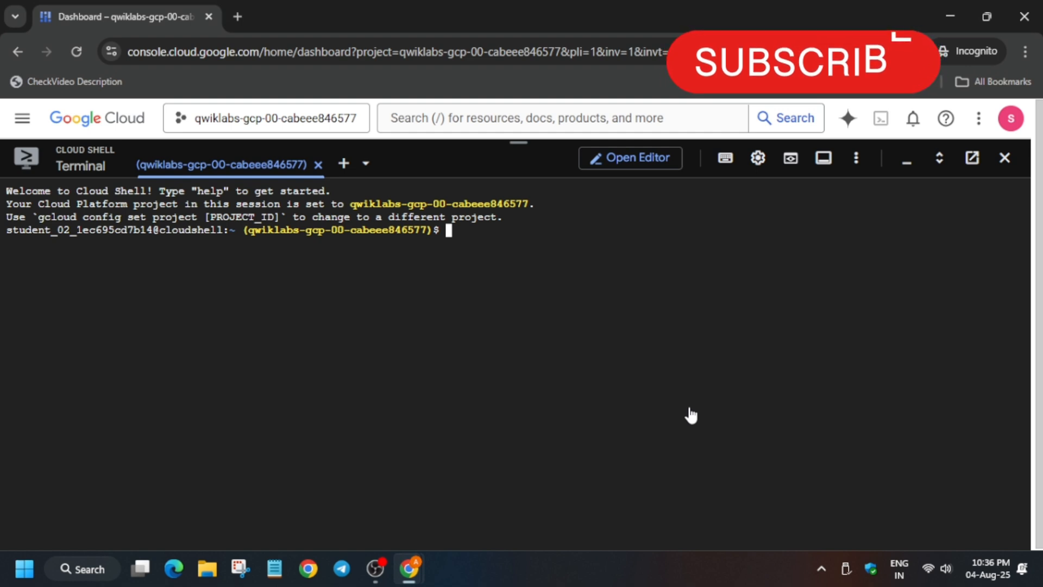
mouse_move(698, 407)
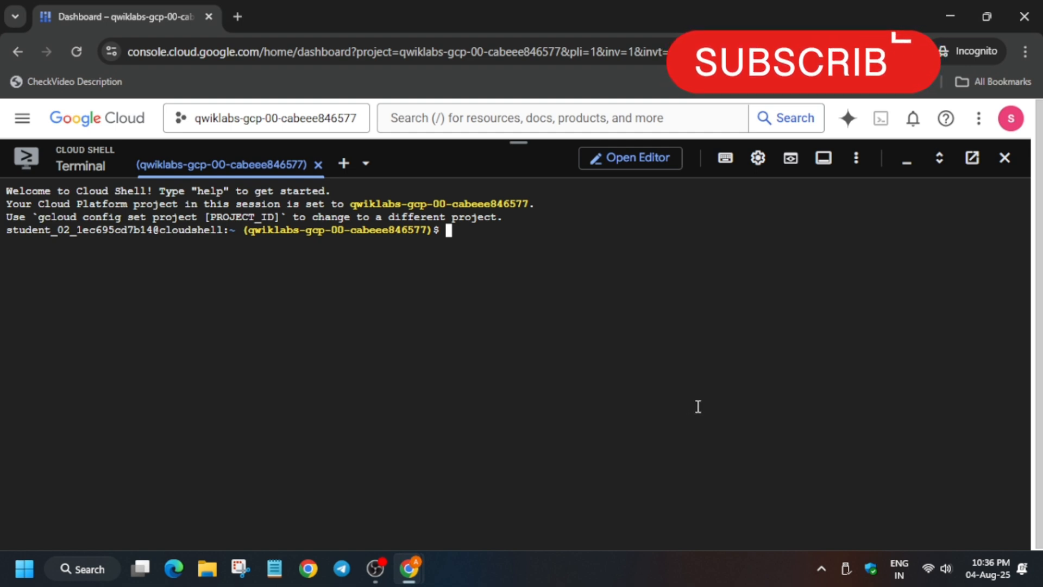
mouse_move(757, 159)
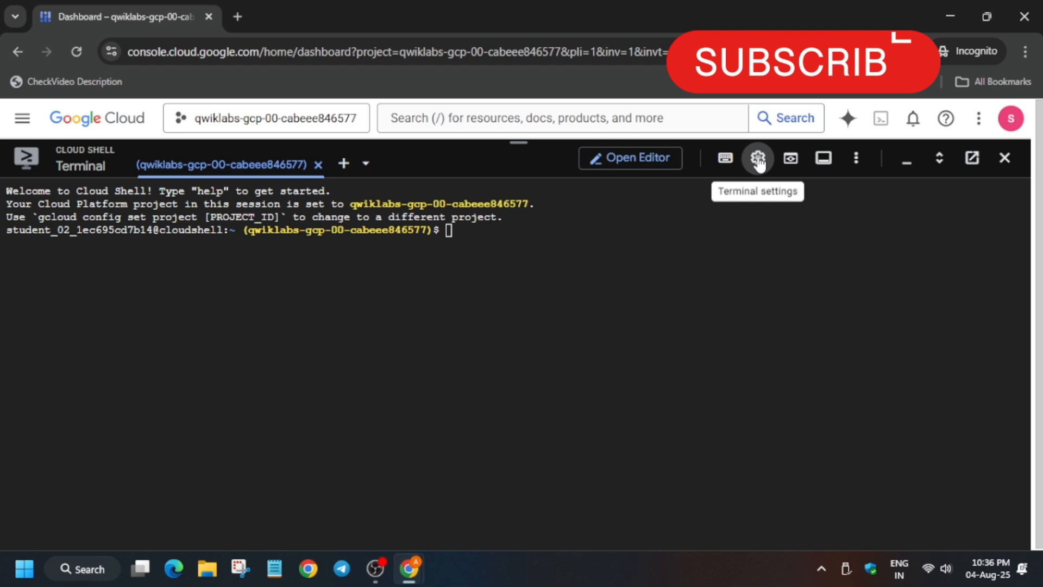
- Return to the lab instructions and move down to the Task 1 commands
click(757, 158)
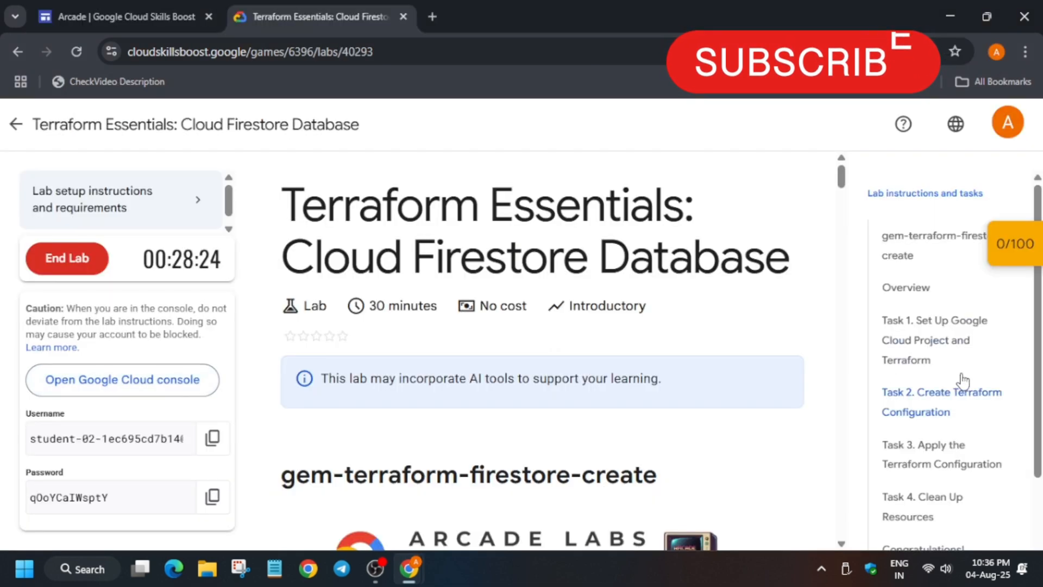
scroll(down, 3)
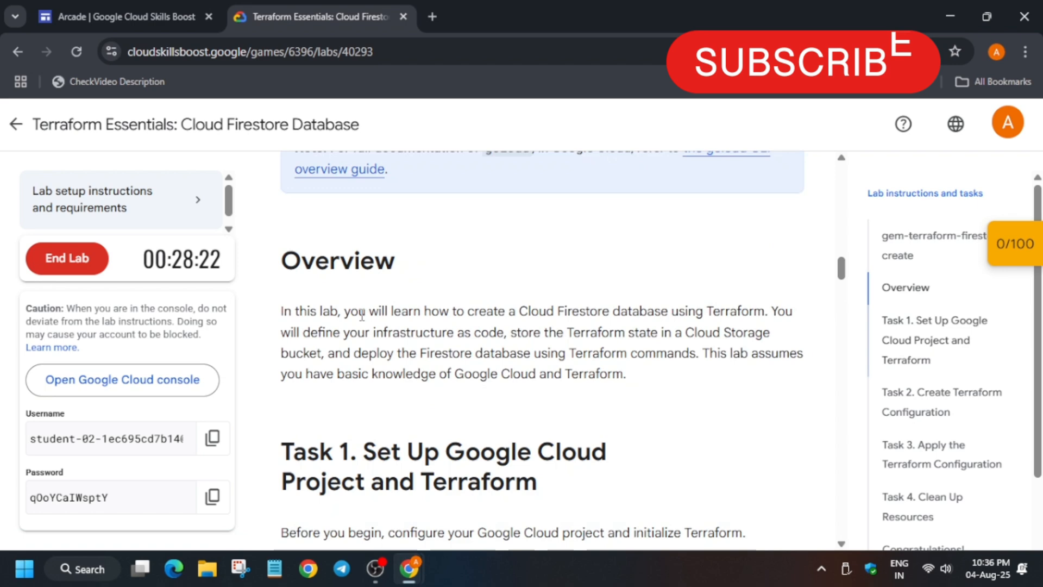
scroll(down, 3)
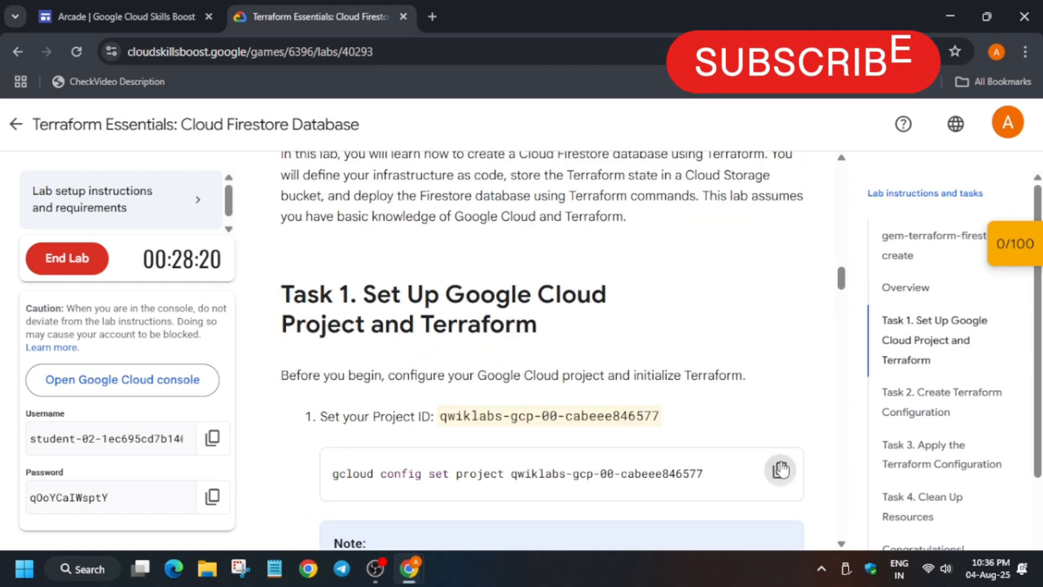
- Set the Cloud Shell project to qwiklabs-gcp-00-cabeee846577
click(122, 380)
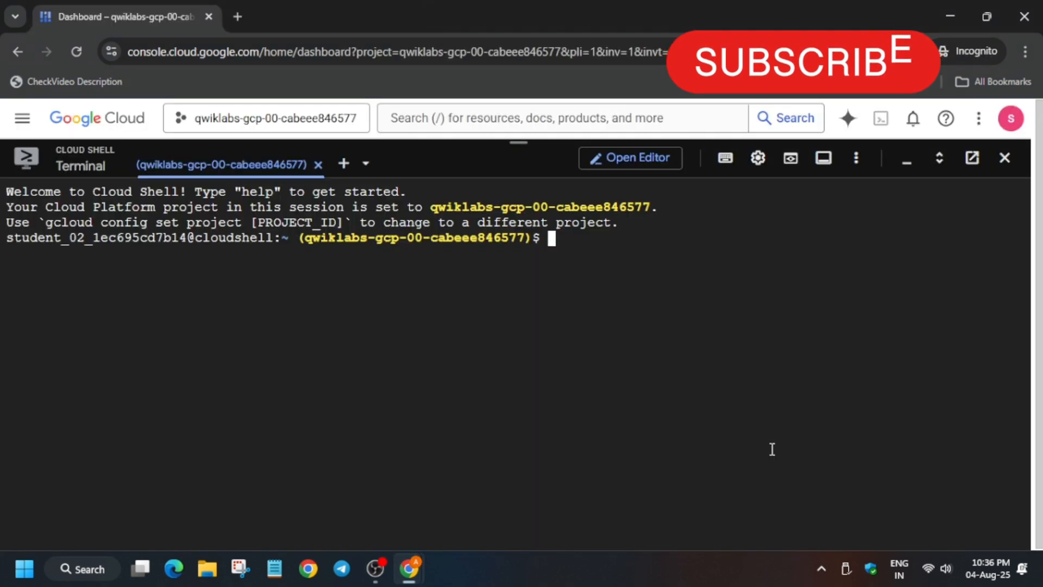
text(gcloud config set project qwiklabs-gcp-00-cabeee846577)
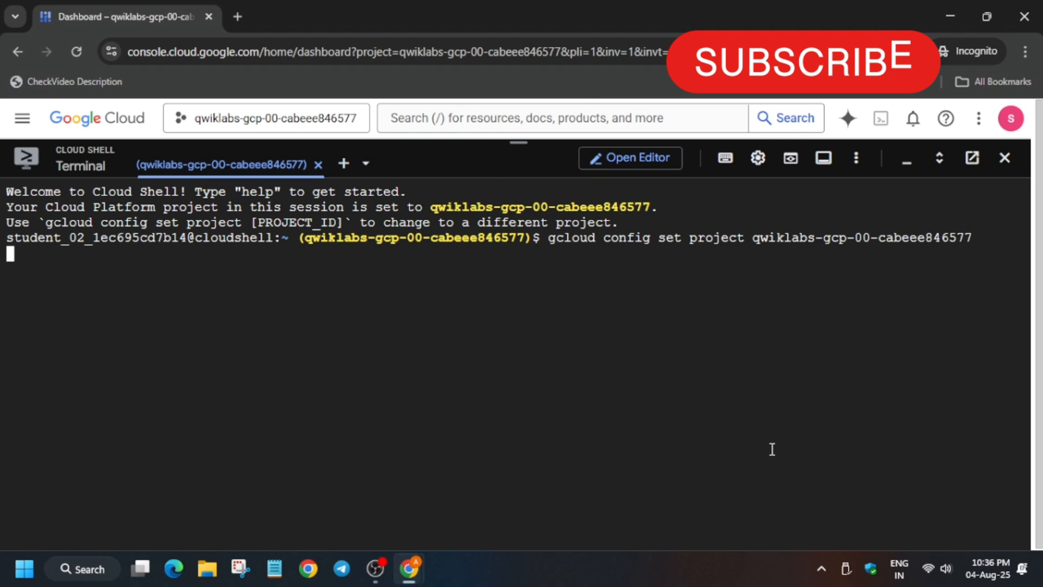
key(Return)
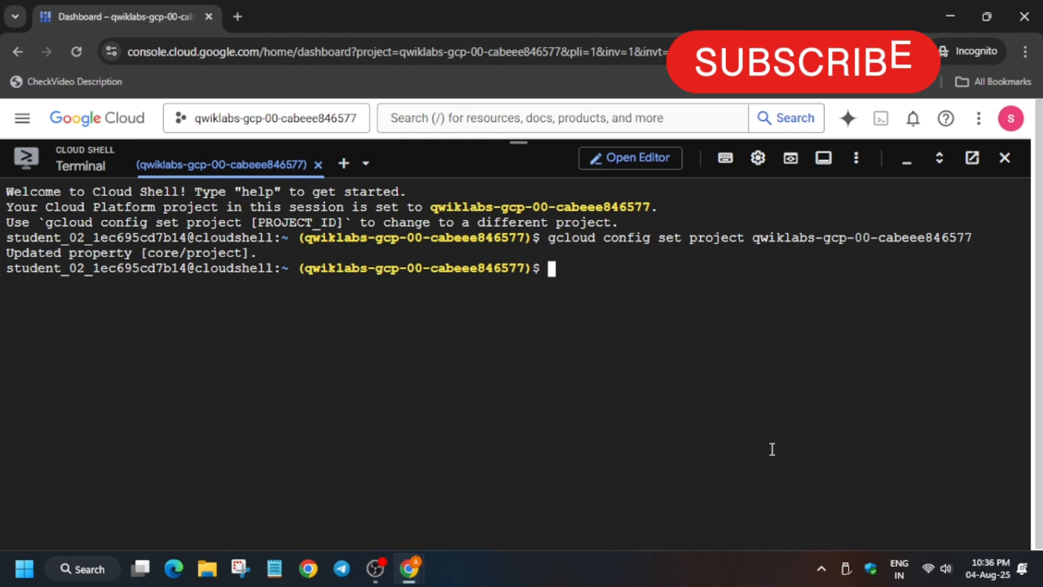
- Enable the Cloud Build API and create the gs://qwiklabs-gcp-00-cabeee846577-tf-state bucket
click(319, 16)
text(gcloud services enable firestore.googleapis.com)
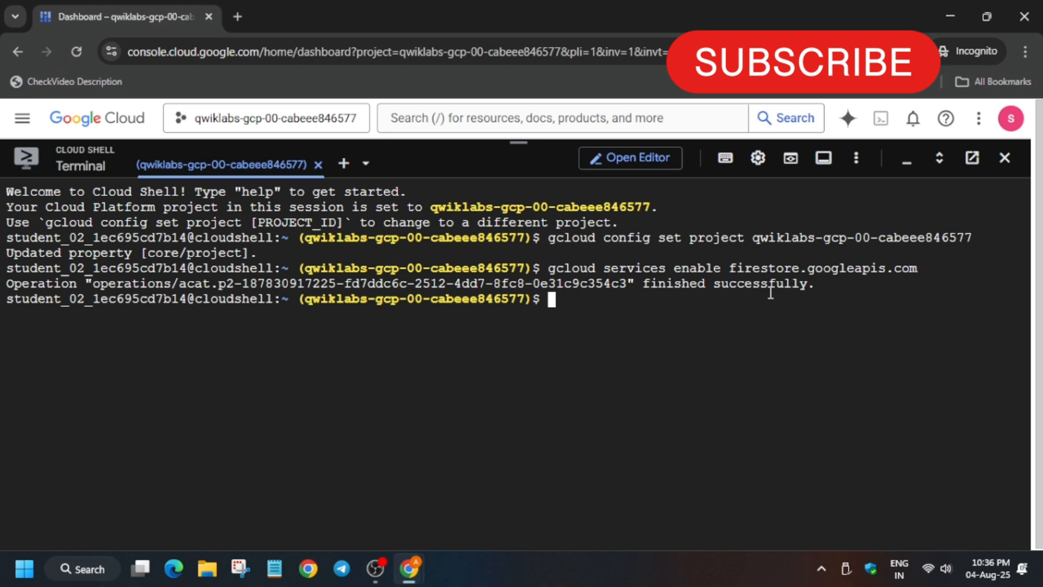
click(320, 17)
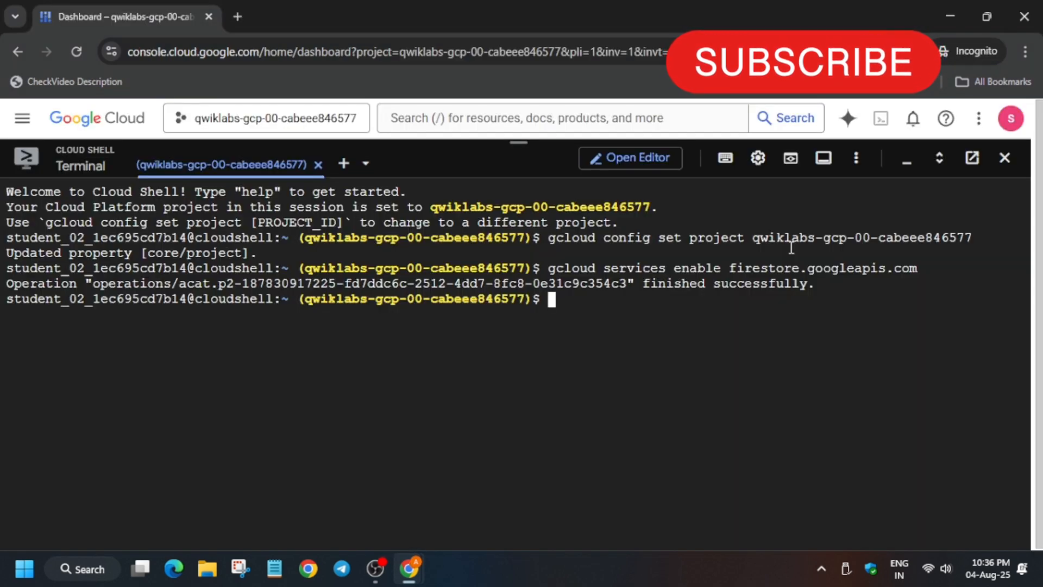
text(gcloud services enable cloudbuild.googleapis.com)
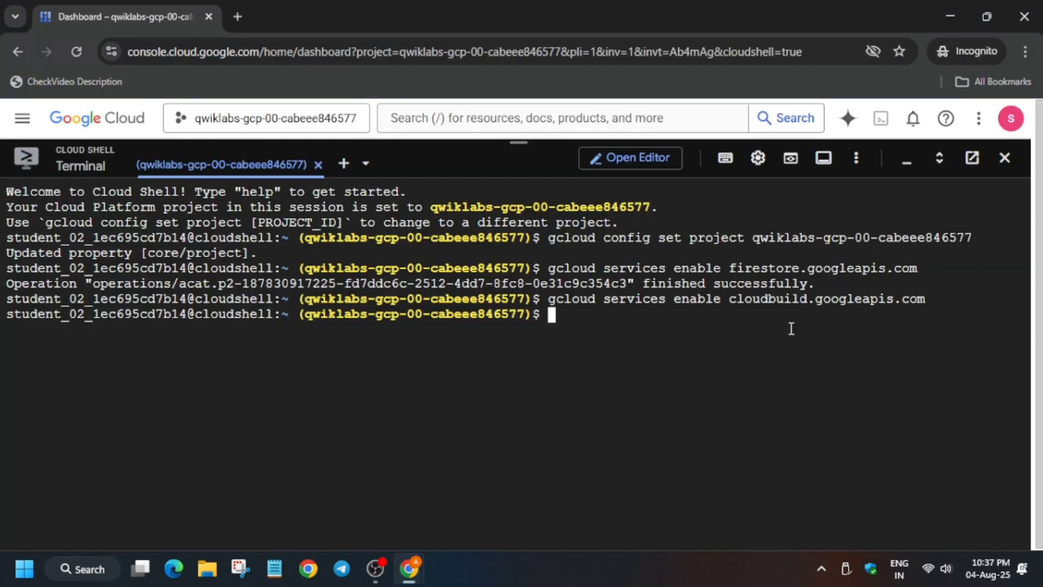
text(gcloud storage buckets create gs://qwiklabs-gcp-00-cabeee846577-tf-state --location=us)
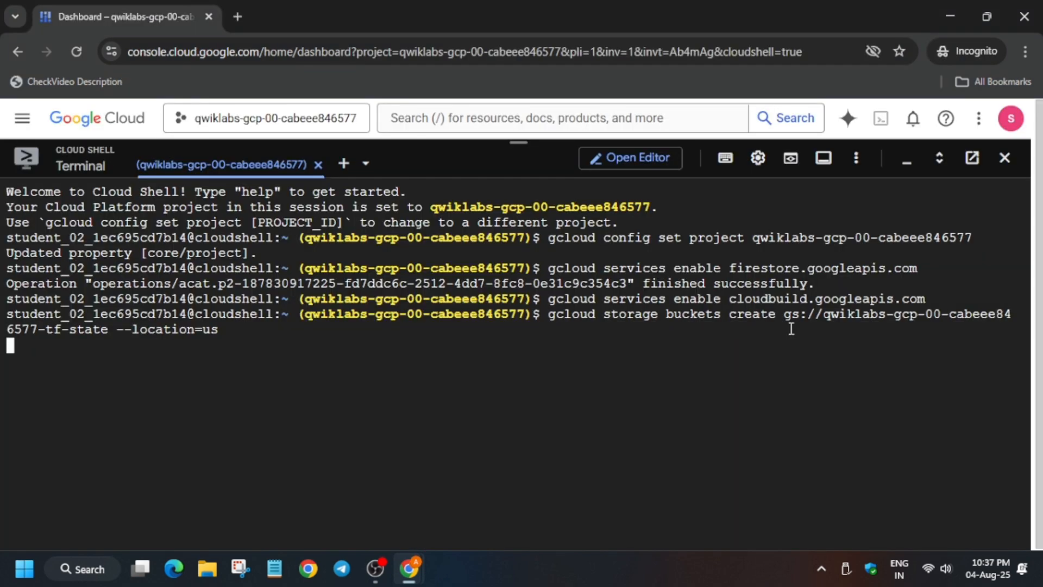
key(Return)
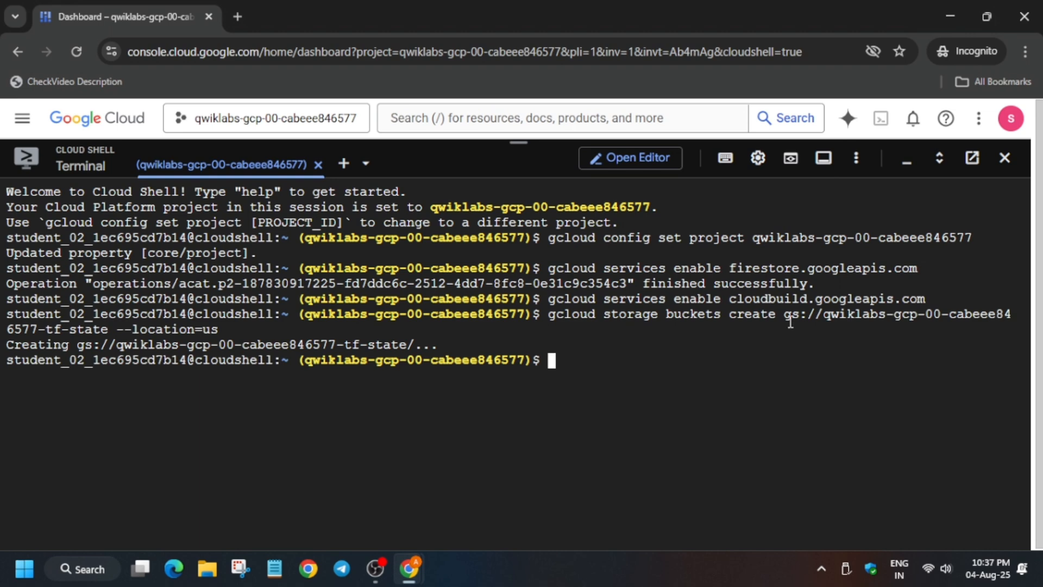
- Create main.tf in nano with the Firestore database resource and name output, and save it
click(312, 16)
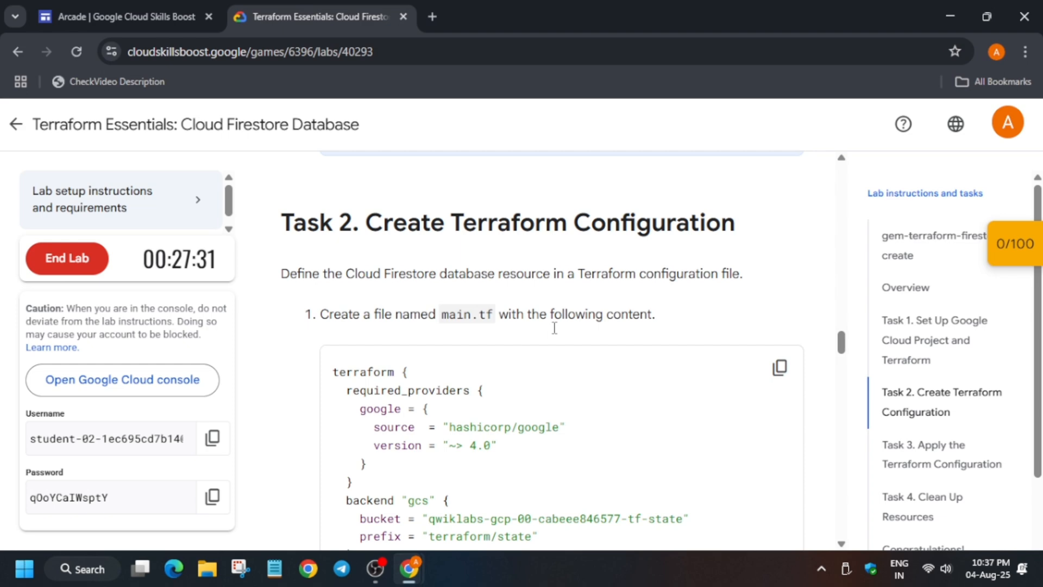
double_click(466, 314)
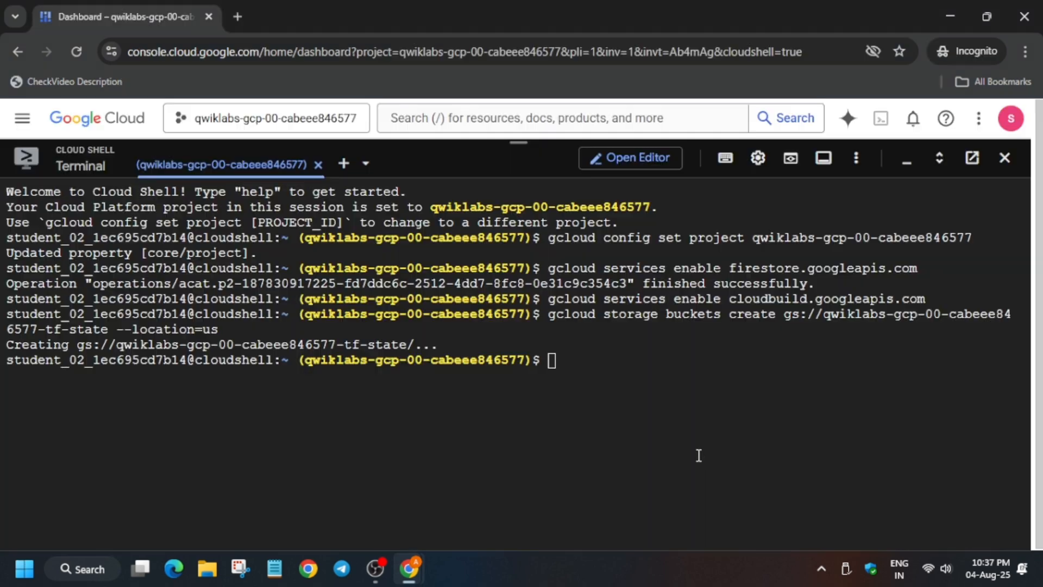
text(nano main.tf)
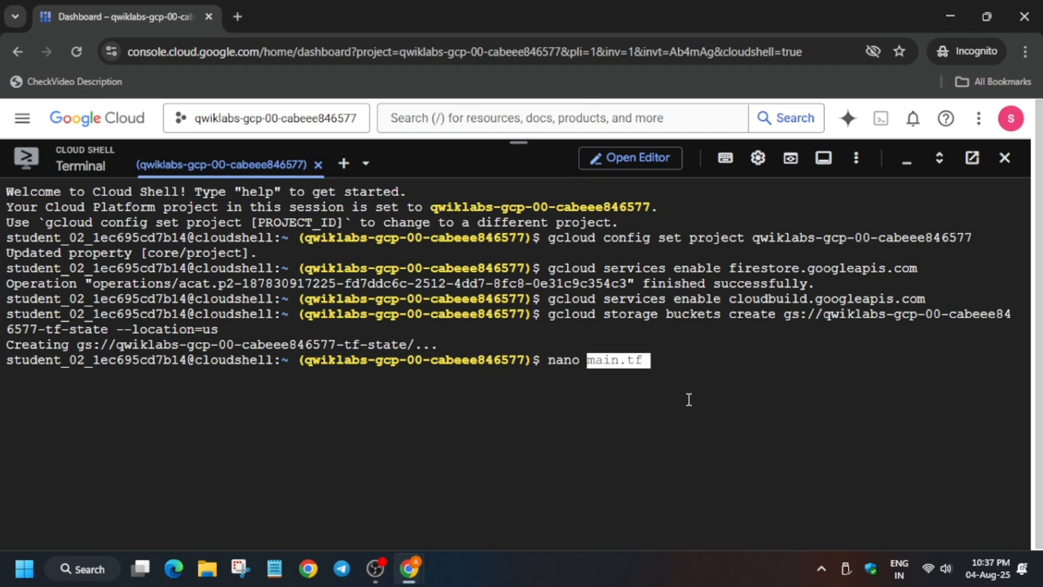
key(alt+tab)
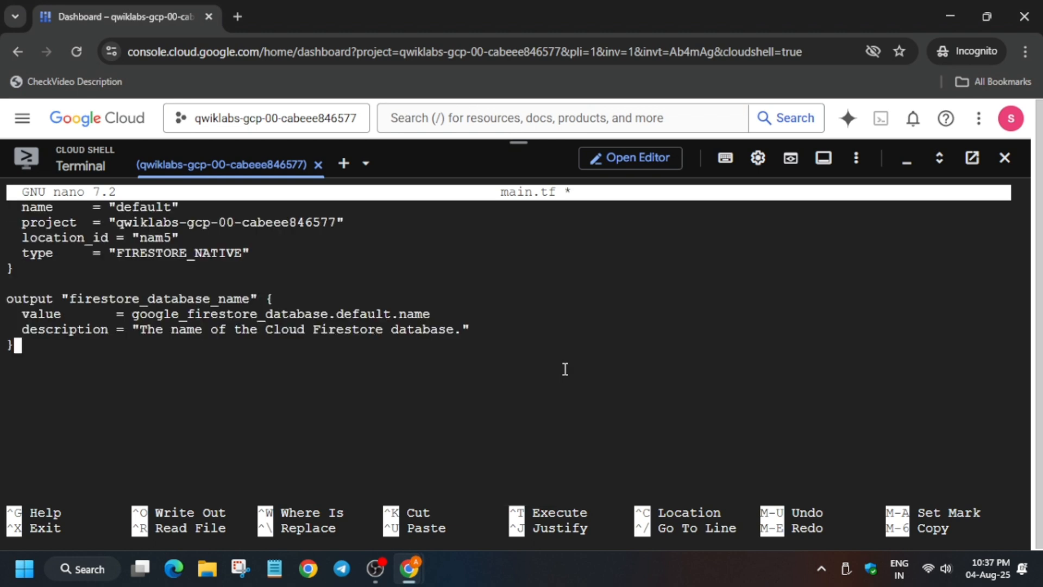
key(ctrl+o)
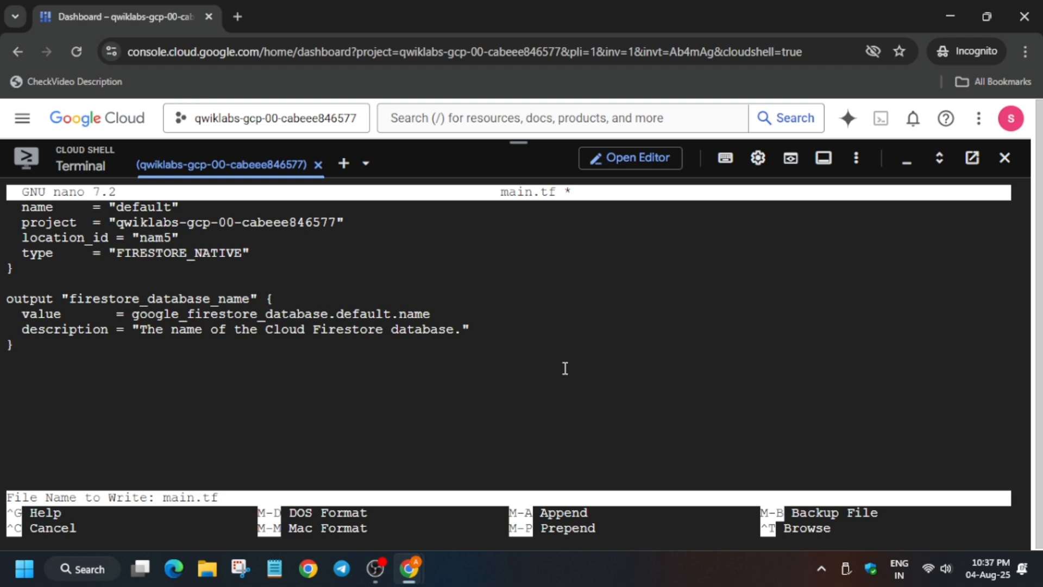
- Back in the lab instructions, pick out the variables.tf file name for the next file
click(320, 16)
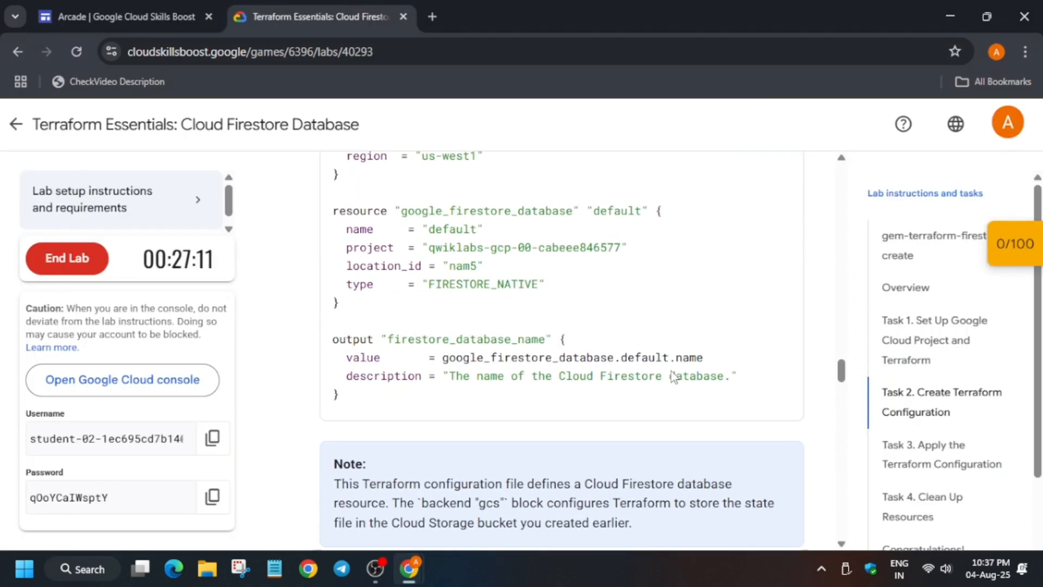
scroll(down, 3)
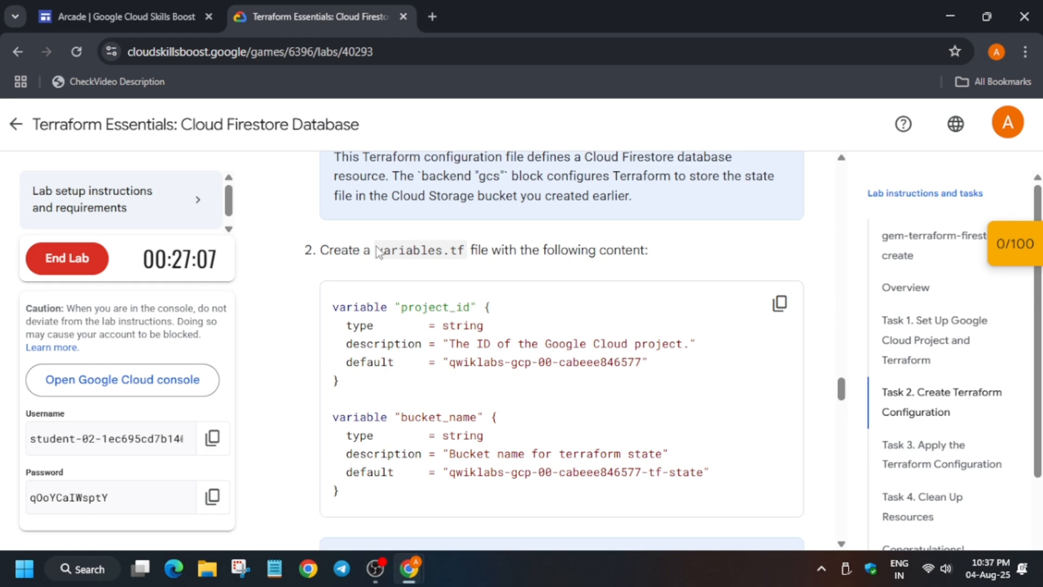
double_click(418, 249)
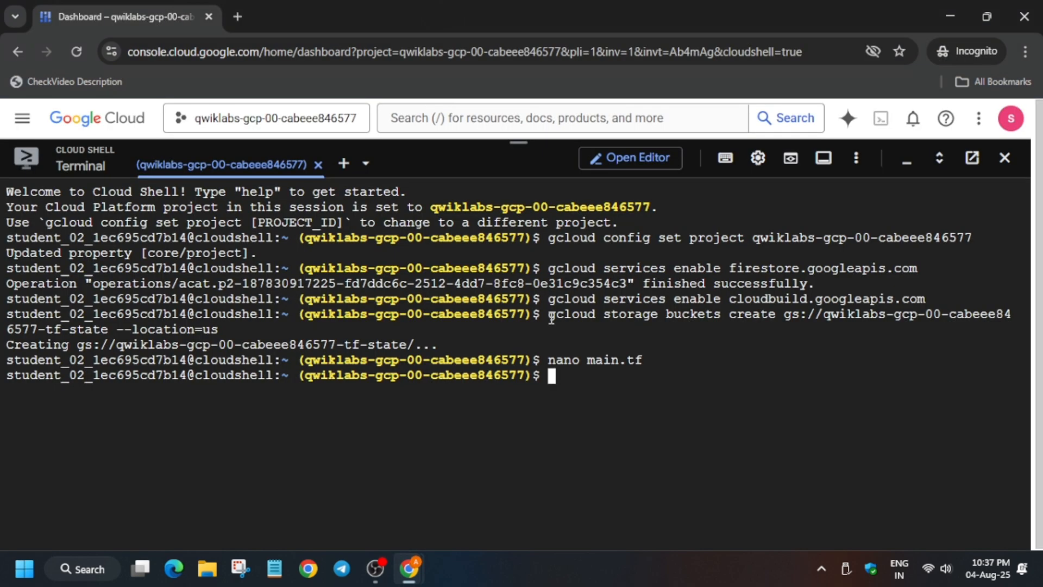
- Create variables.tf in nano, then pick out the outputs.tf file name from step 3 of the lab
text(nano variables.tf)
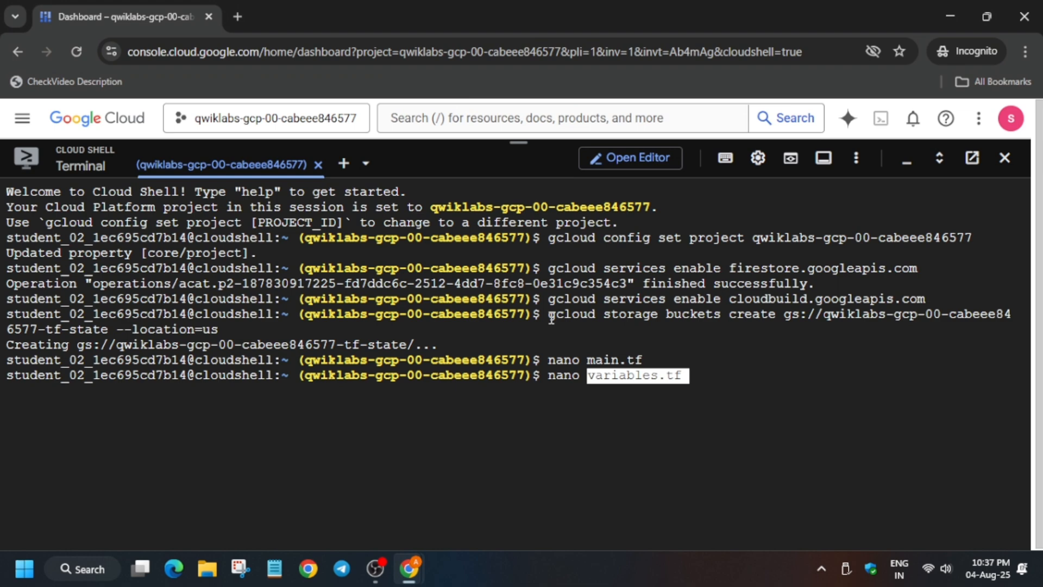
click(313, 17)
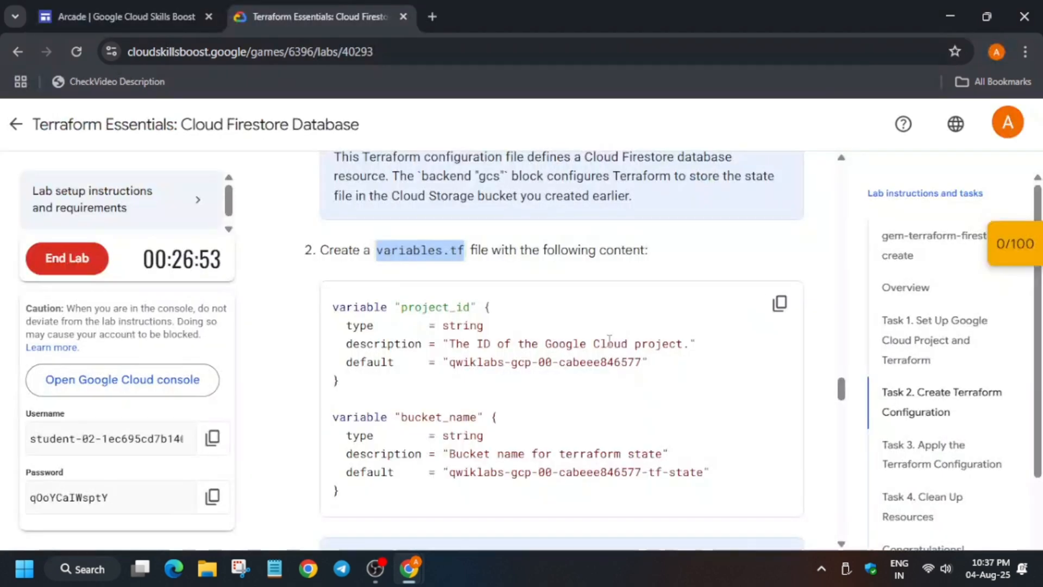
scroll(down, 3)
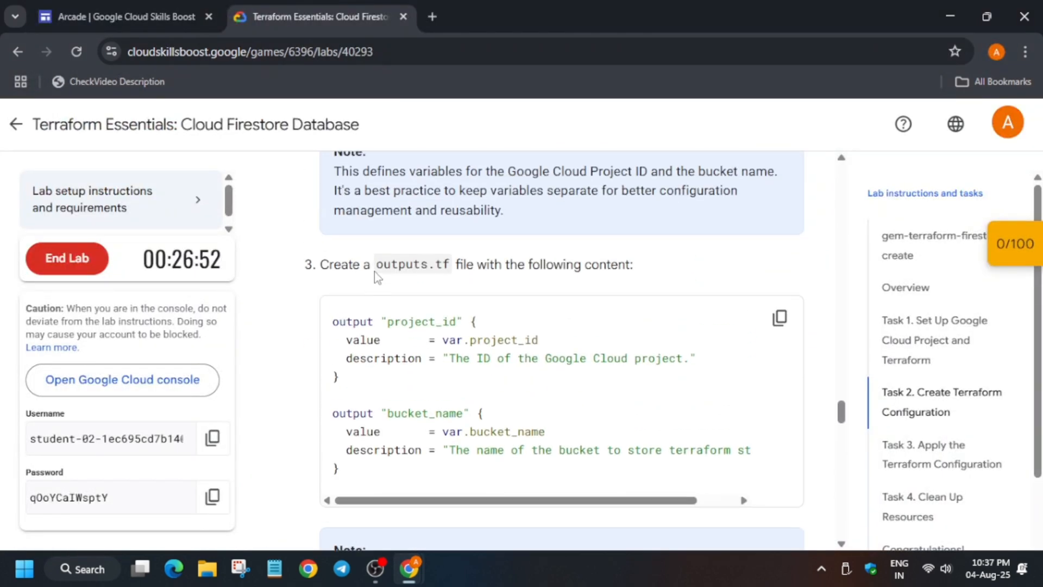
double_click(411, 264)
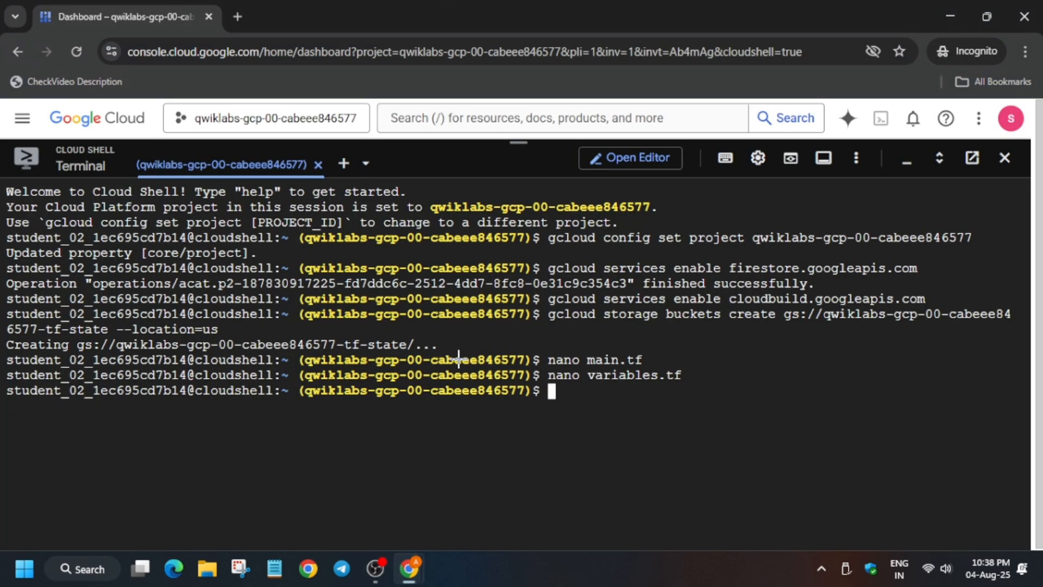
- Create outputs.tf from the copied lab content and initialize Terraform with the GCS backend
text(nano outputs.tf)
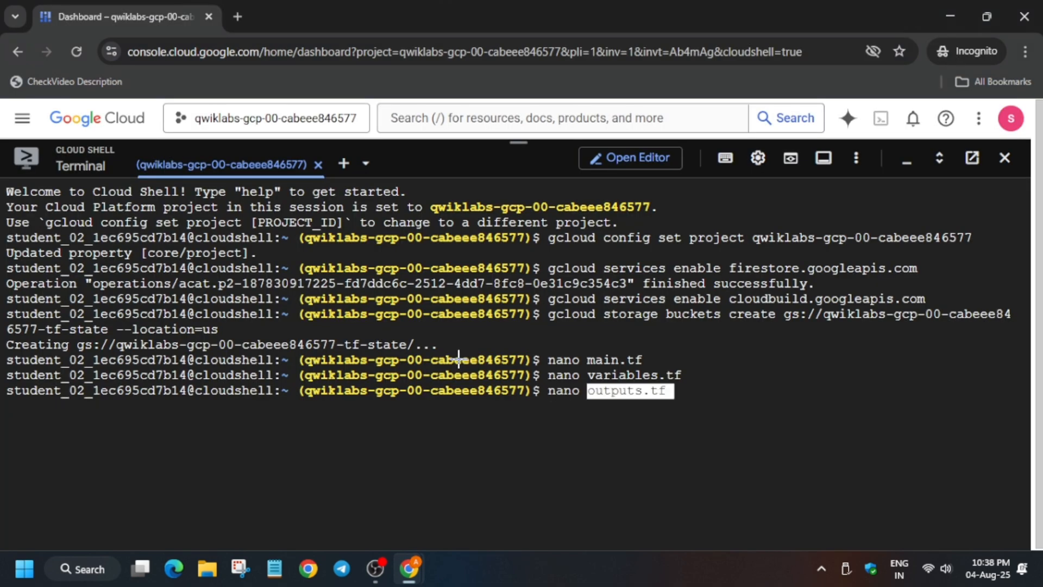
click(319, 16)
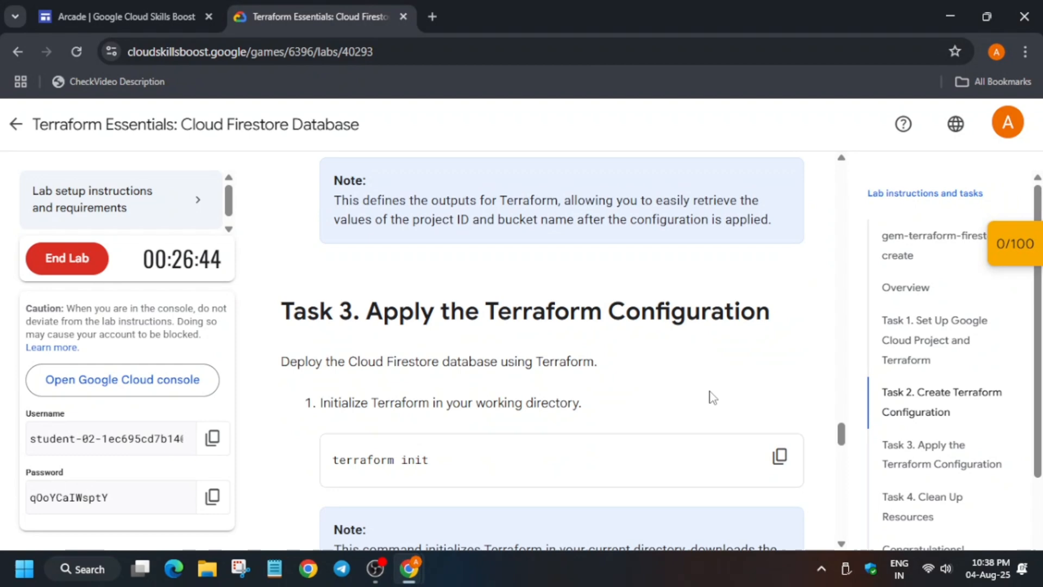
click(778, 399)
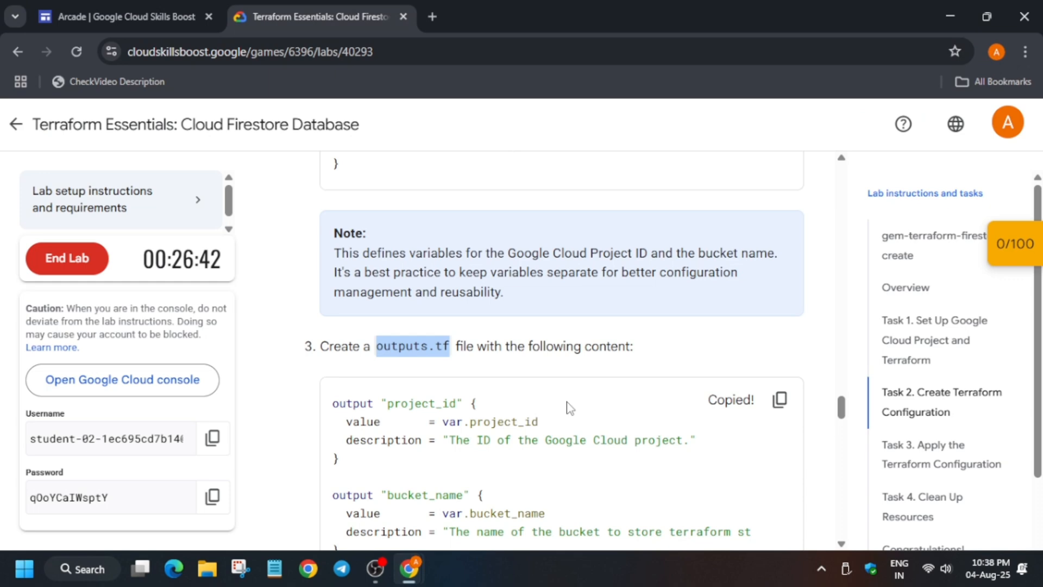
scroll(down, 3)
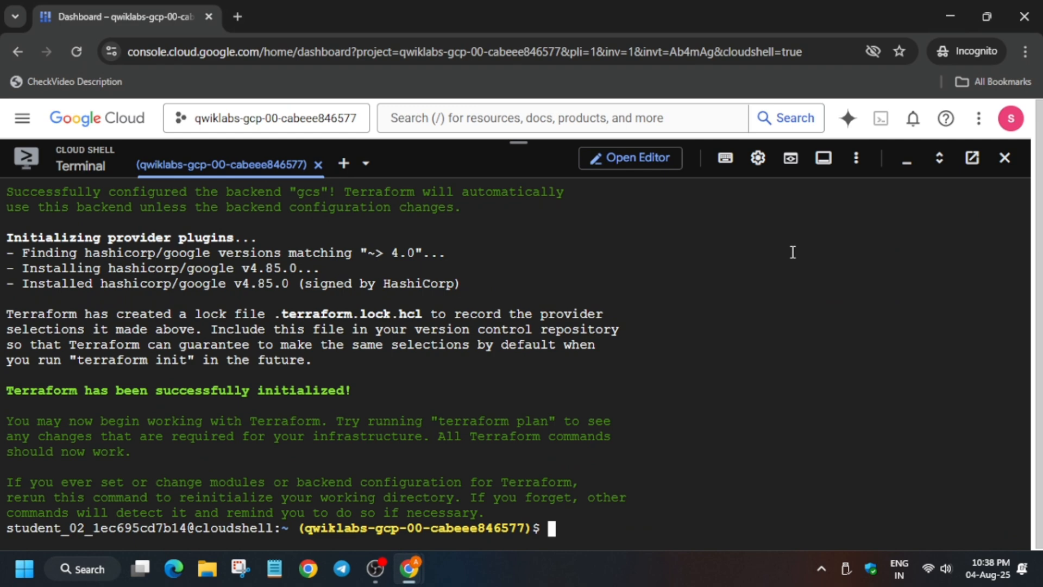
mouse_move(790, 251)
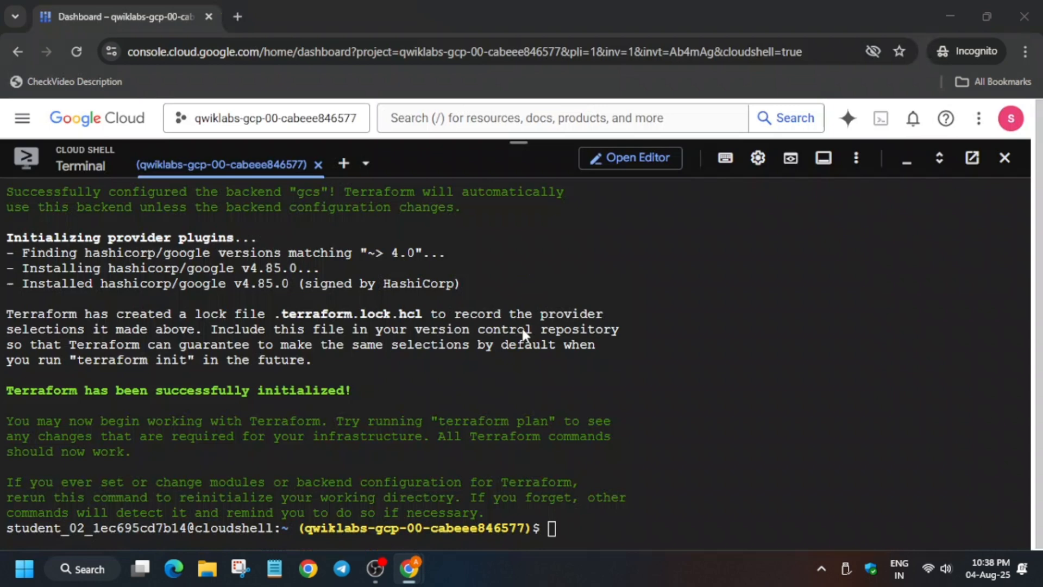
- Run terraform plan showing one Firestore database to add, then return to the lab instructions
text(terraform plan)
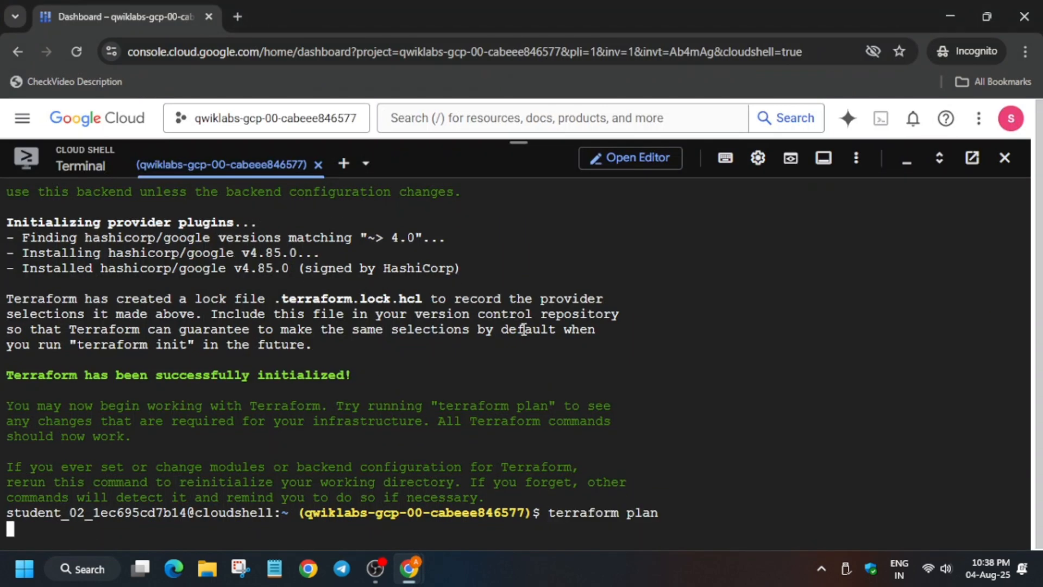
key(Return)
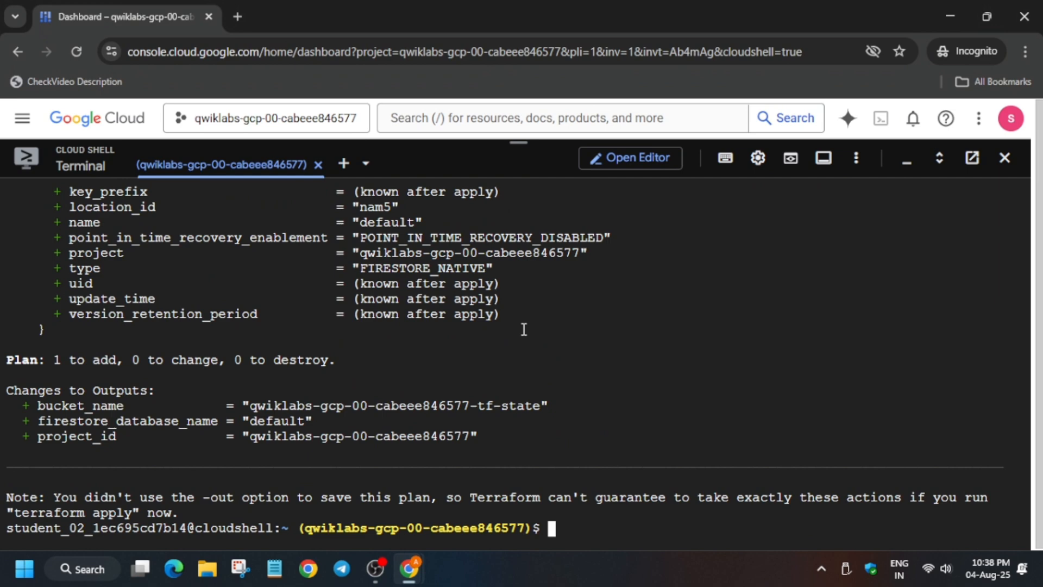
click(319, 17)
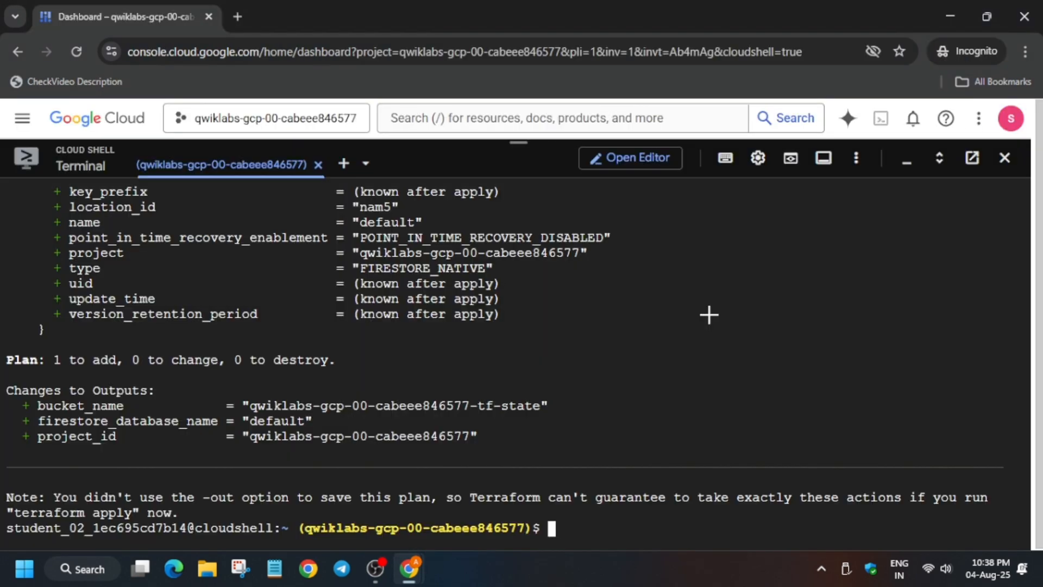
click(319, 17)
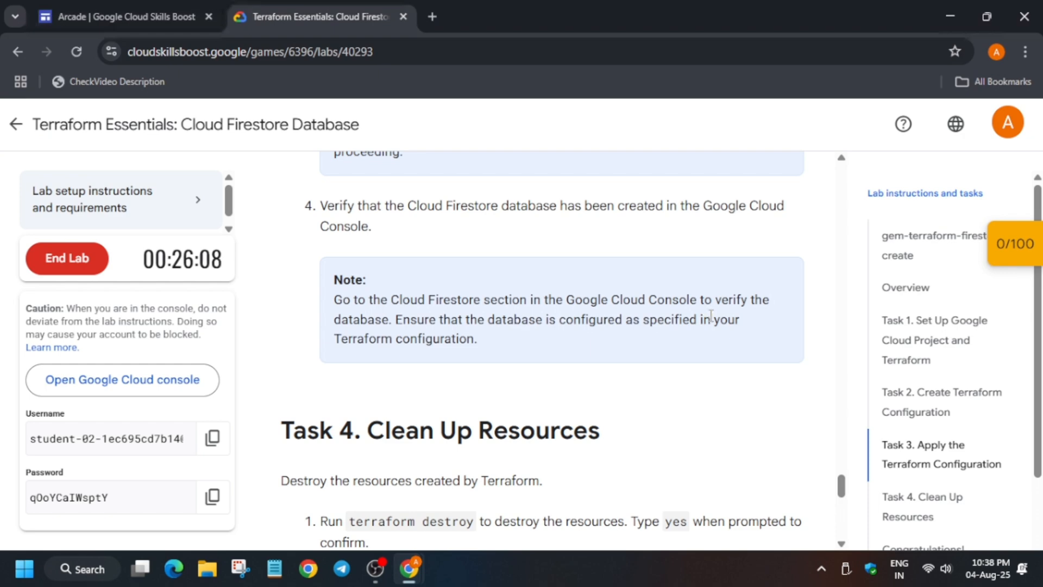
- Run terraform apply and answer yes so the default Firestore database is created
scroll(down, 3)
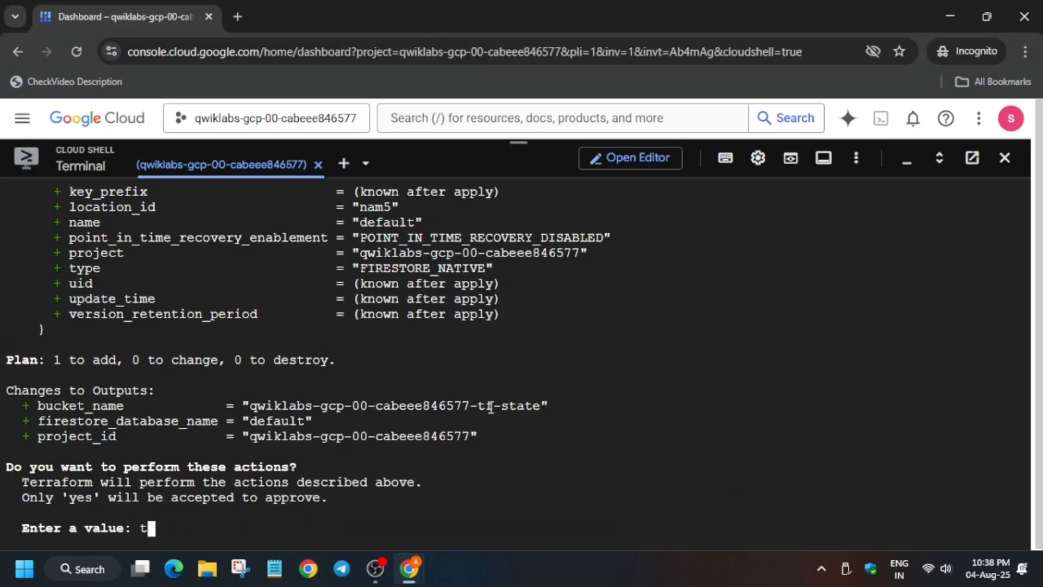
text(yes)
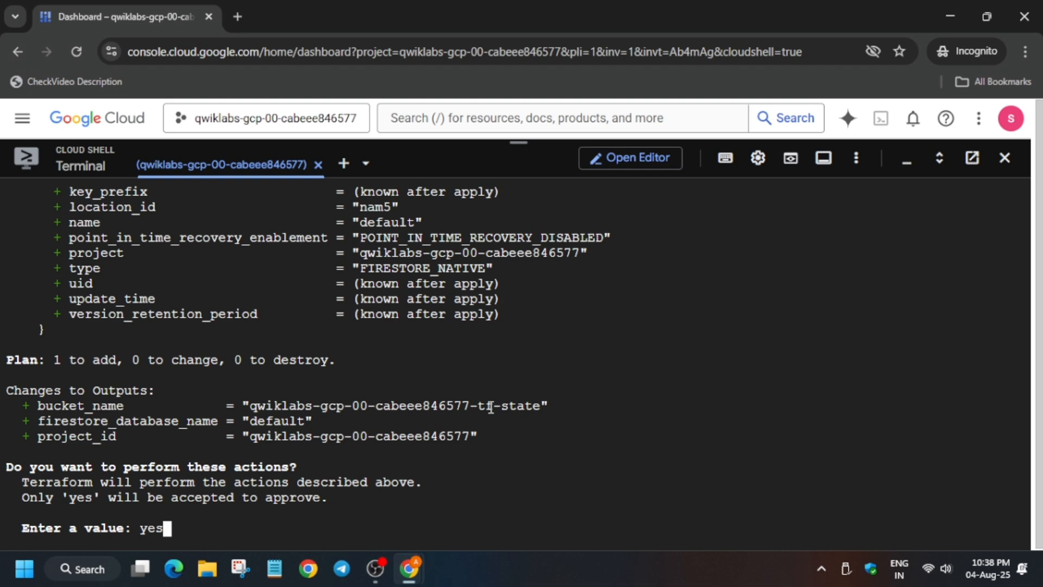
key(Return)
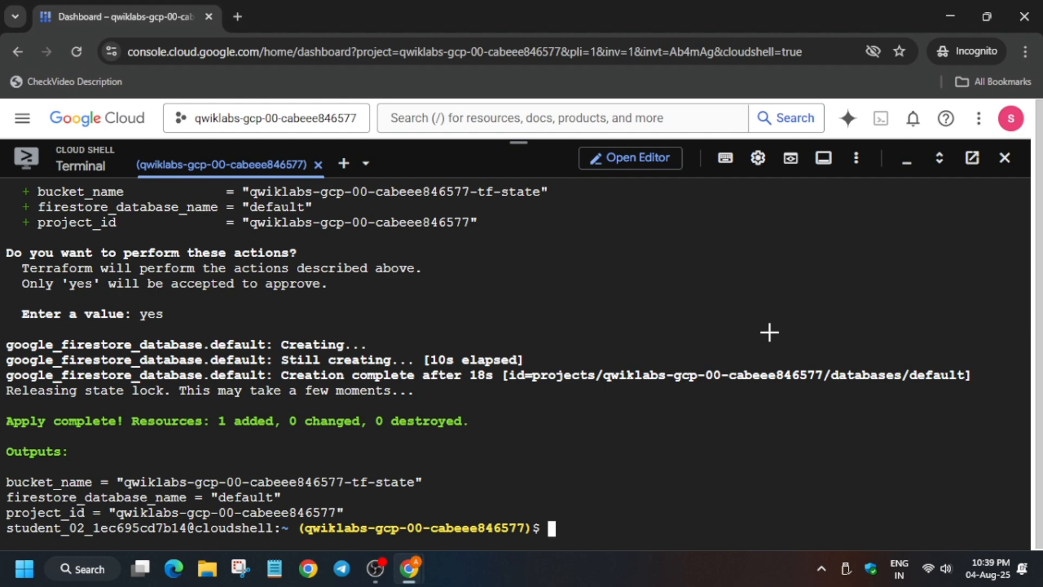
- Check progress on Solve Task One in the lab, earning 100 of 100 points
click(319, 16)
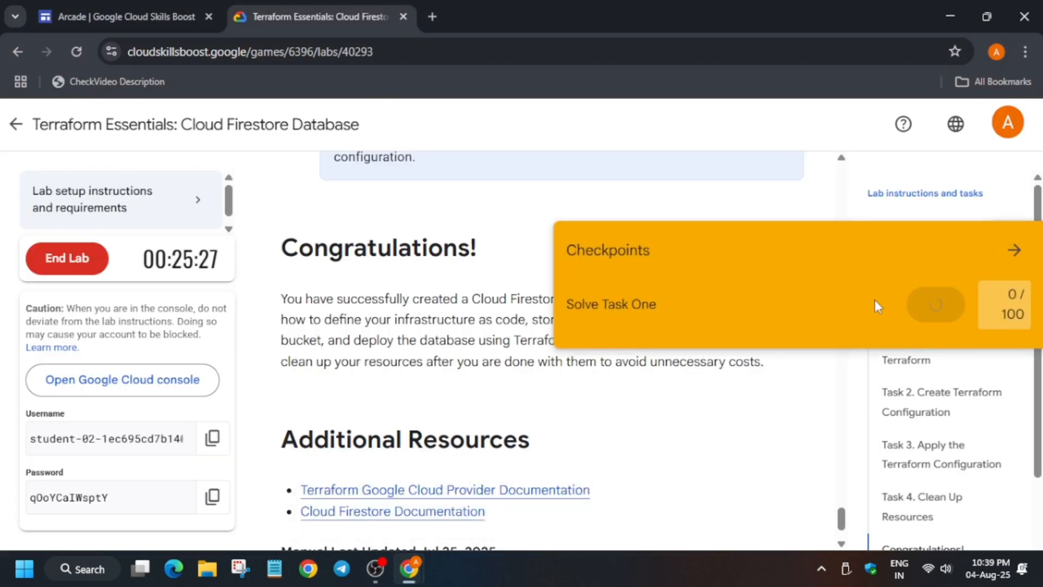
click(934, 304)
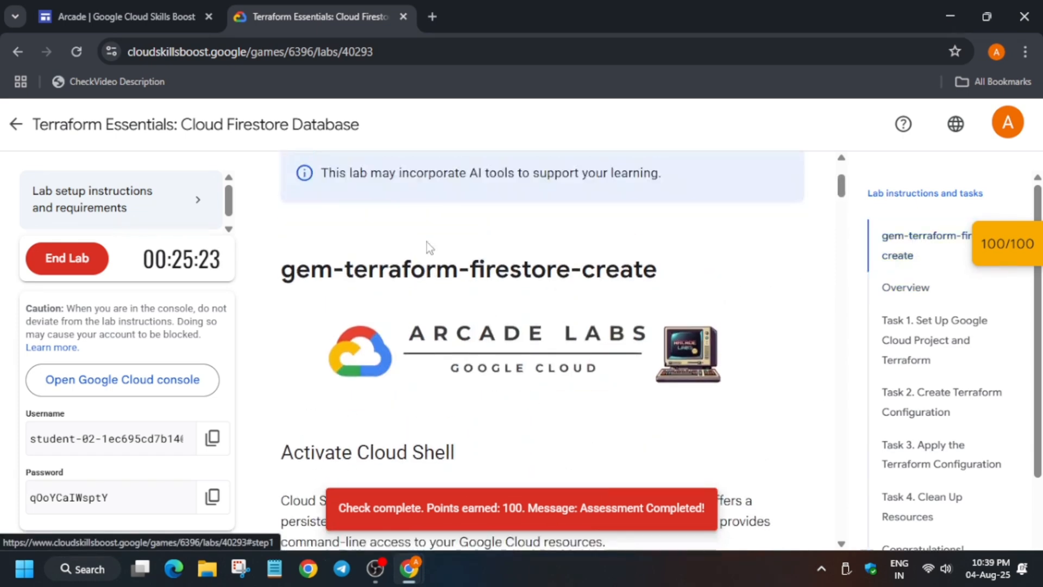
scroll(up, 3)
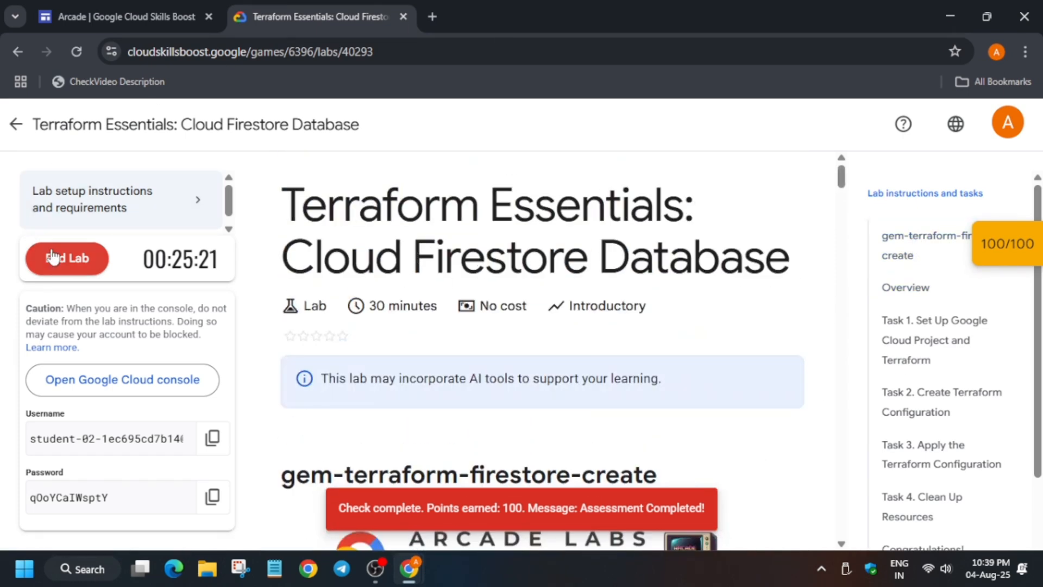